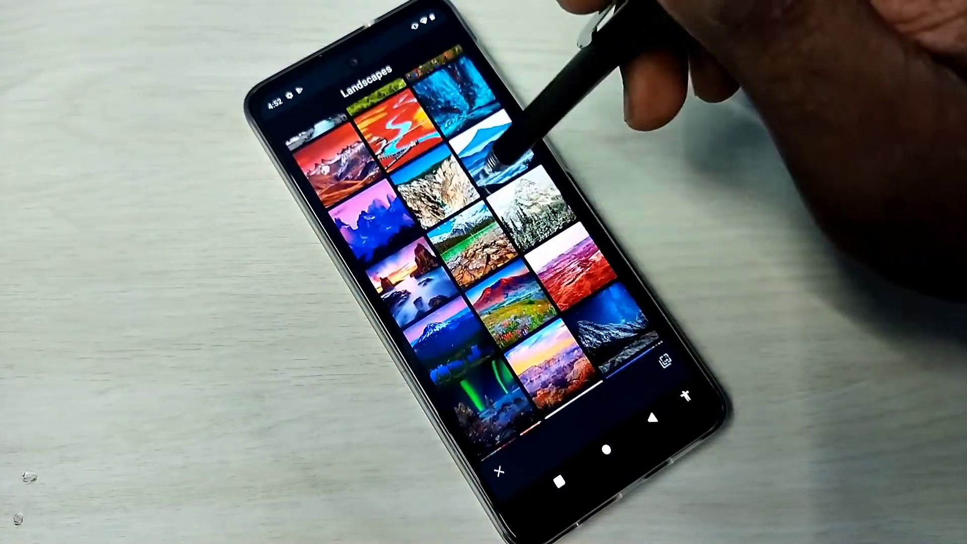
Step: Preview the red landscape with the winding blue river from the Landscapes category
click(395, 122)
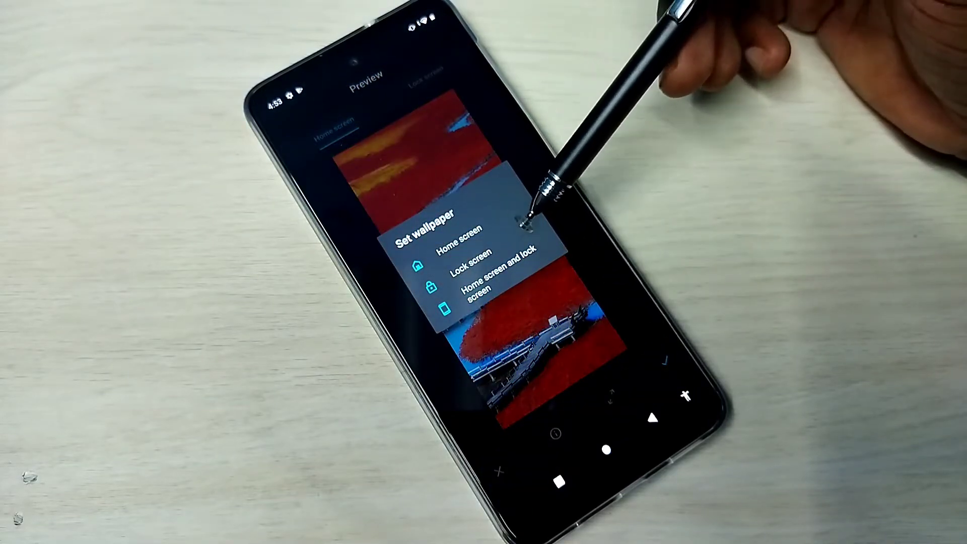
mouse_move(549, 222)
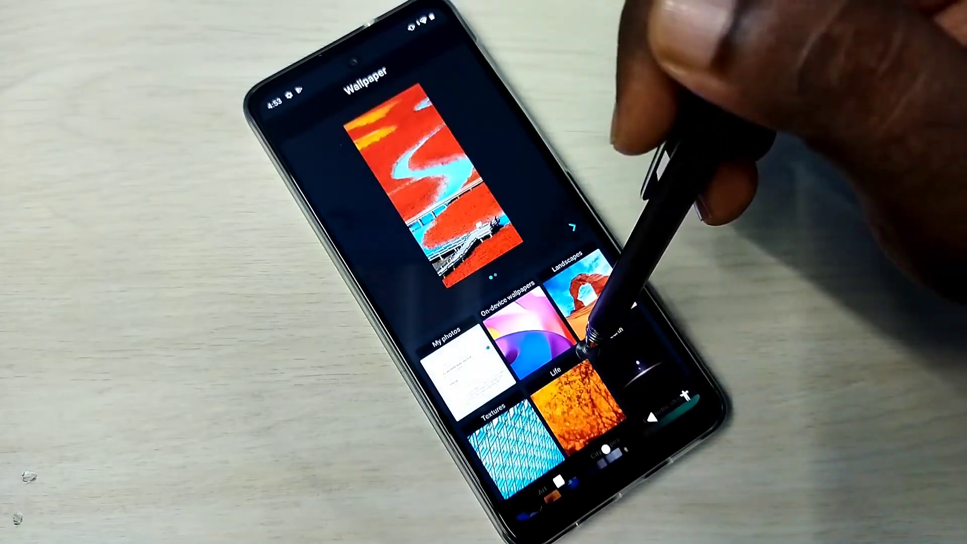
Step: Return to the home screen showing the new red-and-blue landscape wallpaper
scroll(up, 3)
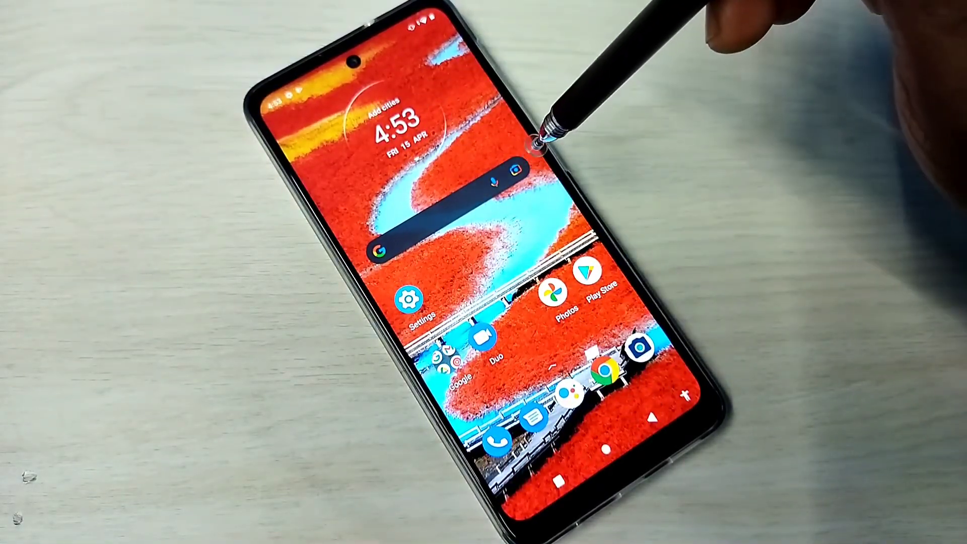
mouse_move(550, 133)
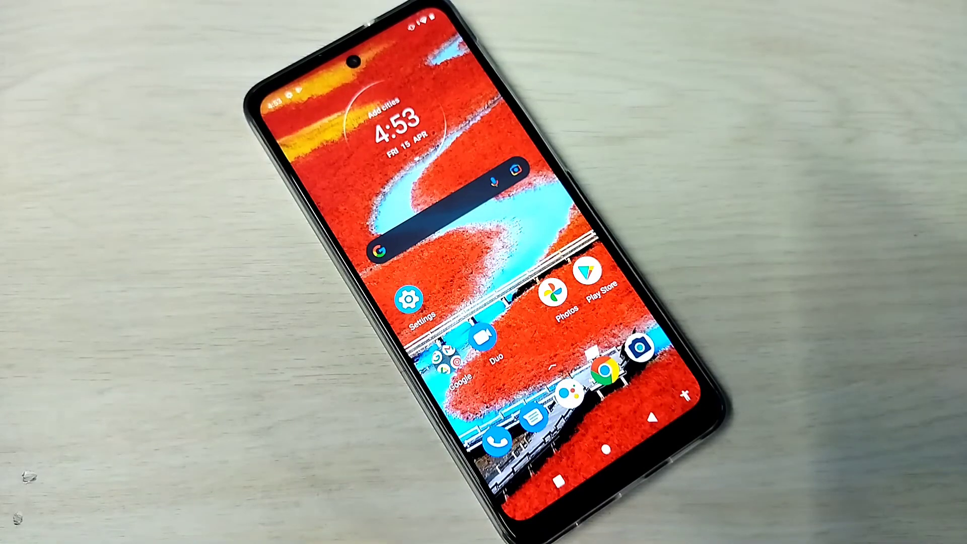